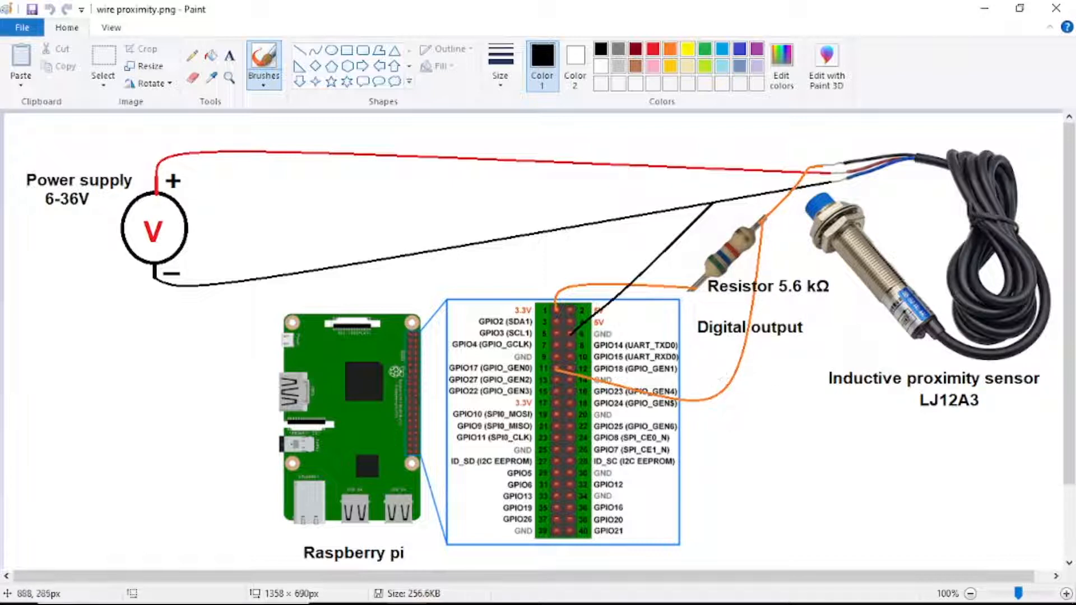
mouse_move(756, 60)
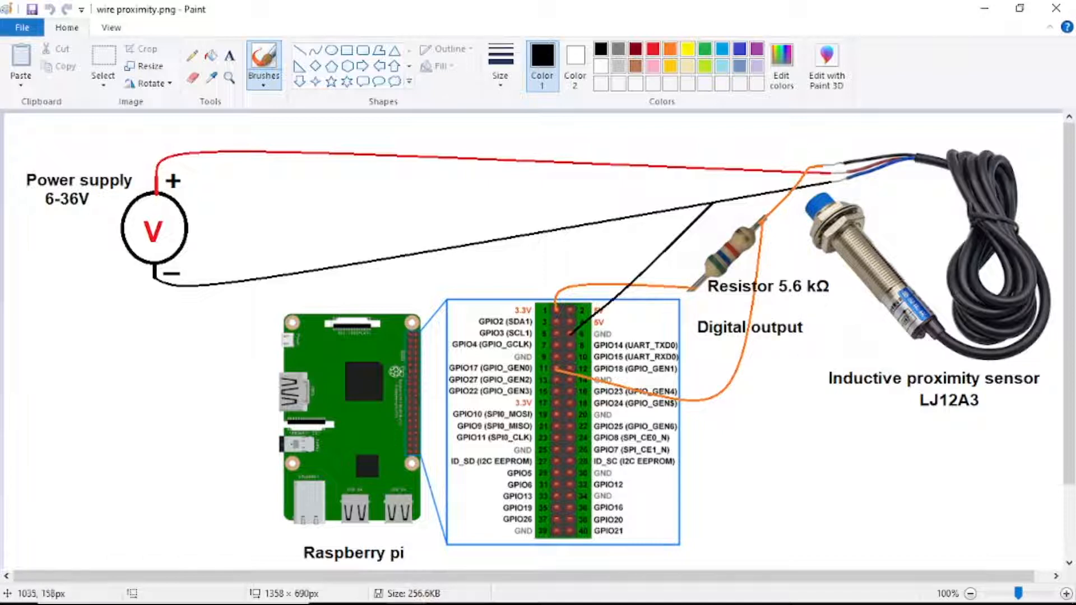
mouse_move(421, 263)
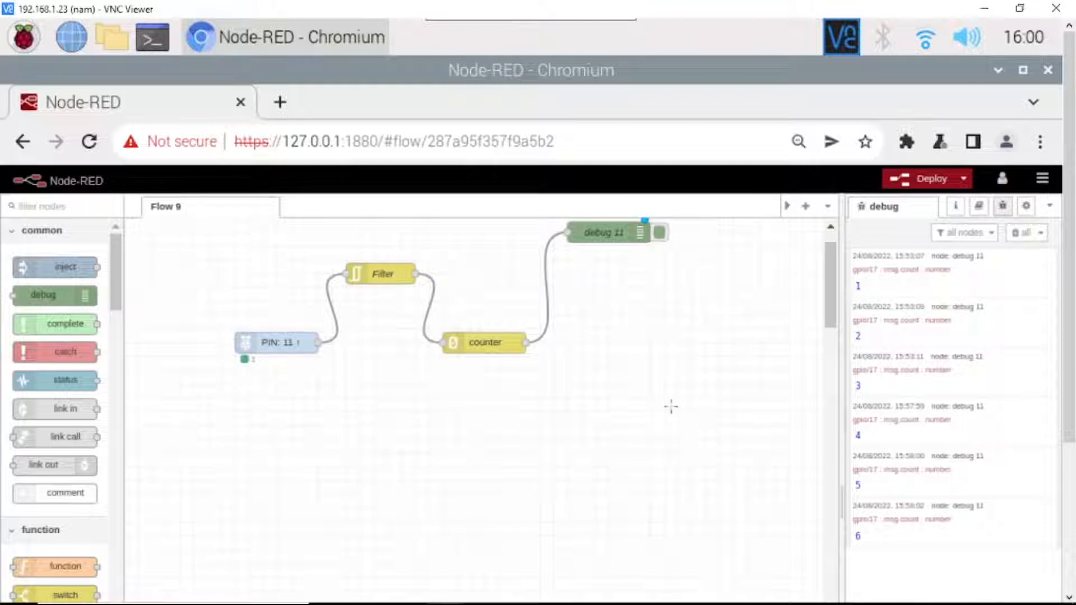
mouse_move(615, 398)
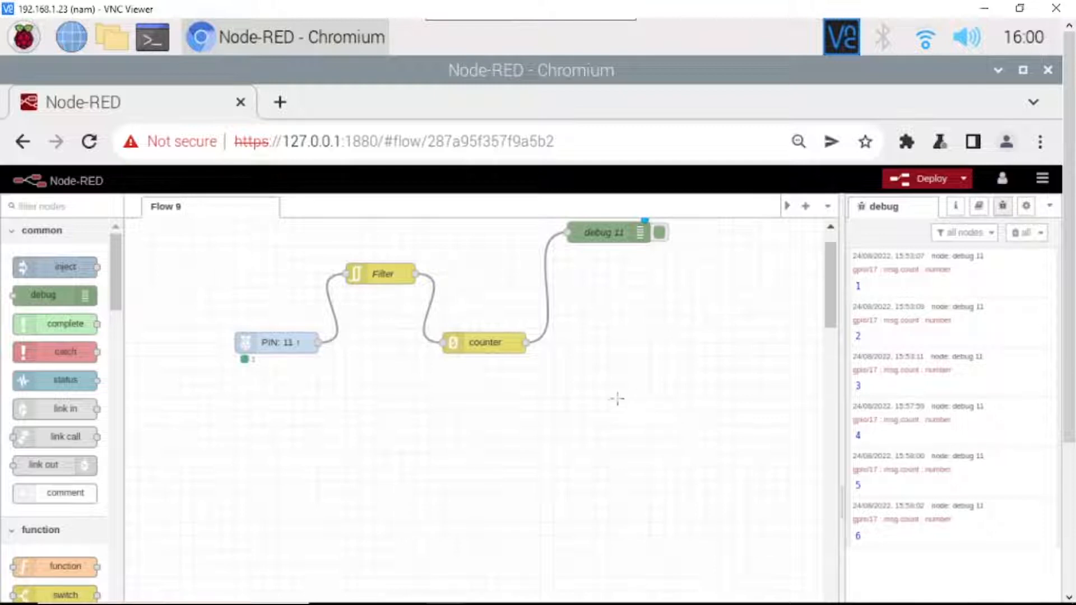
Step: Bring up the editor's main menu from the top-right hamburger button
left_click(1044, 178)
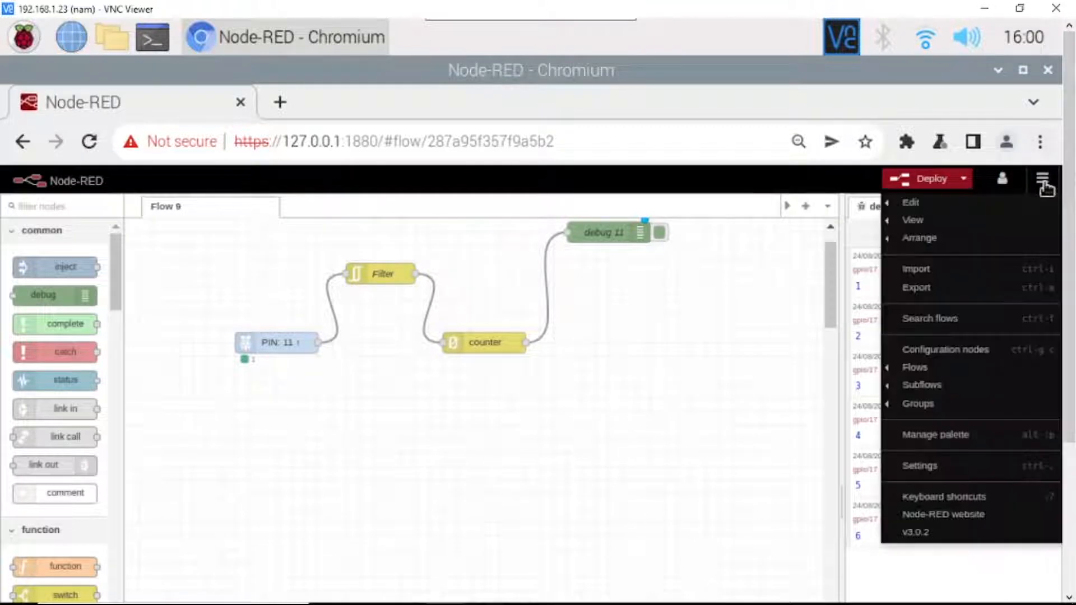
mouse_move(935, 435)
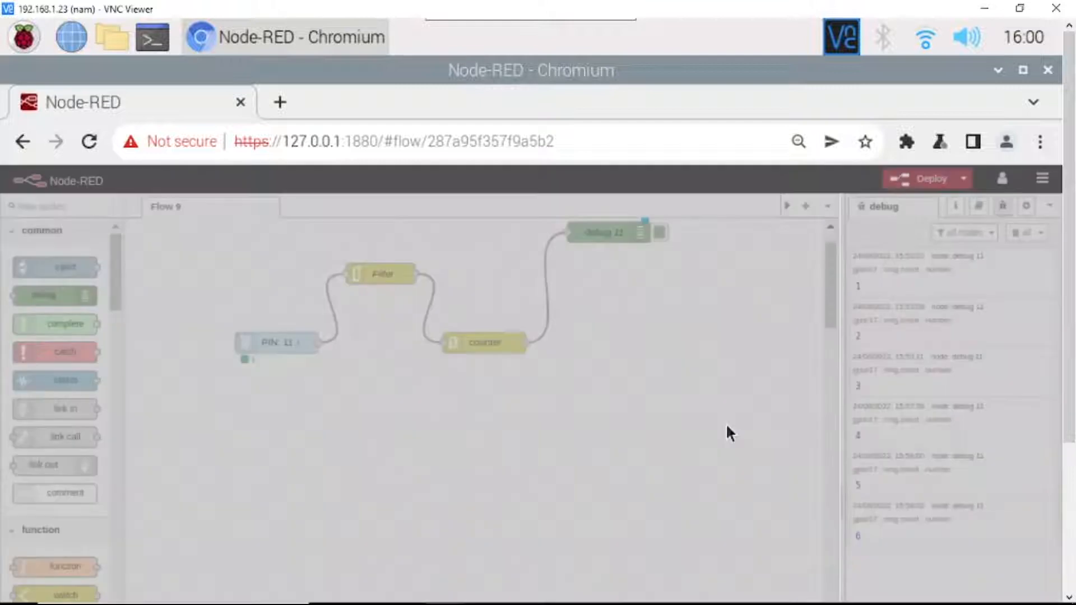
Step: Search the palette Install list for node-red-contrib-counter, see it already installed, and close settings
left_click(1044, 179)
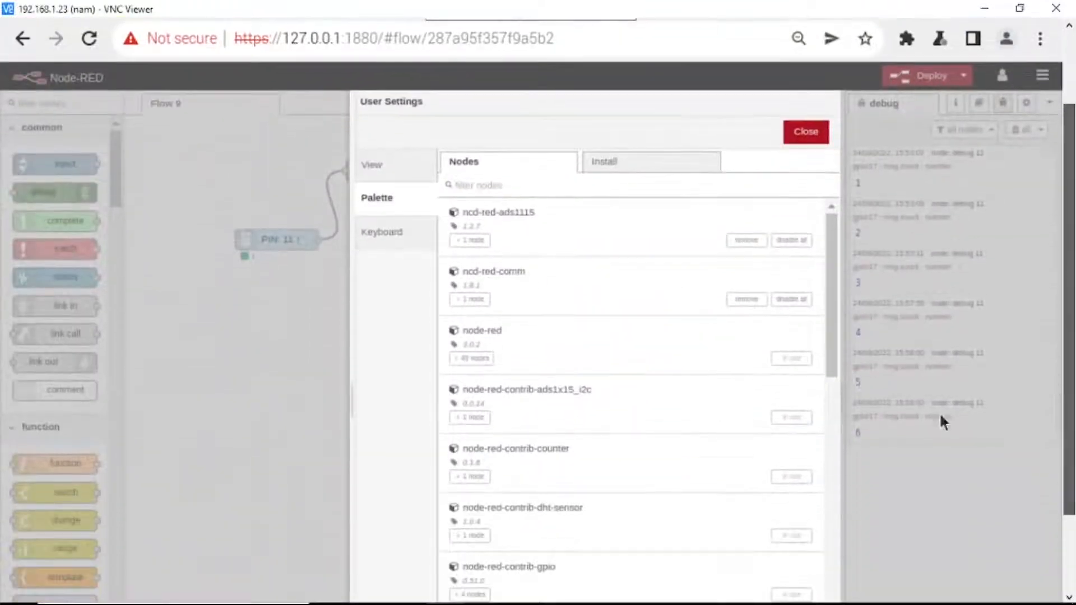
double_click(516, 448)
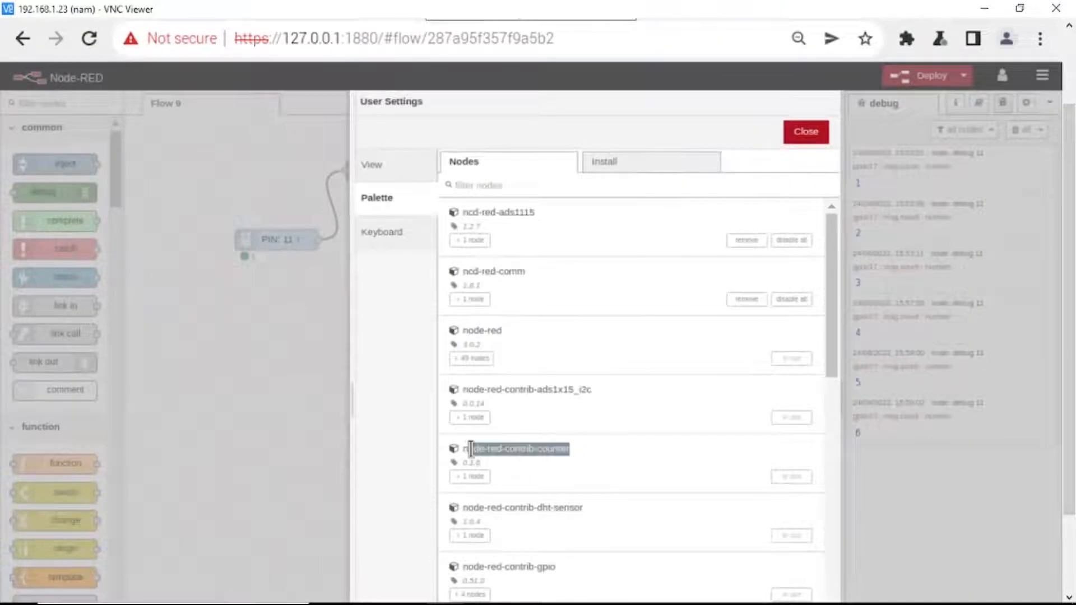
right_click(514, 448)
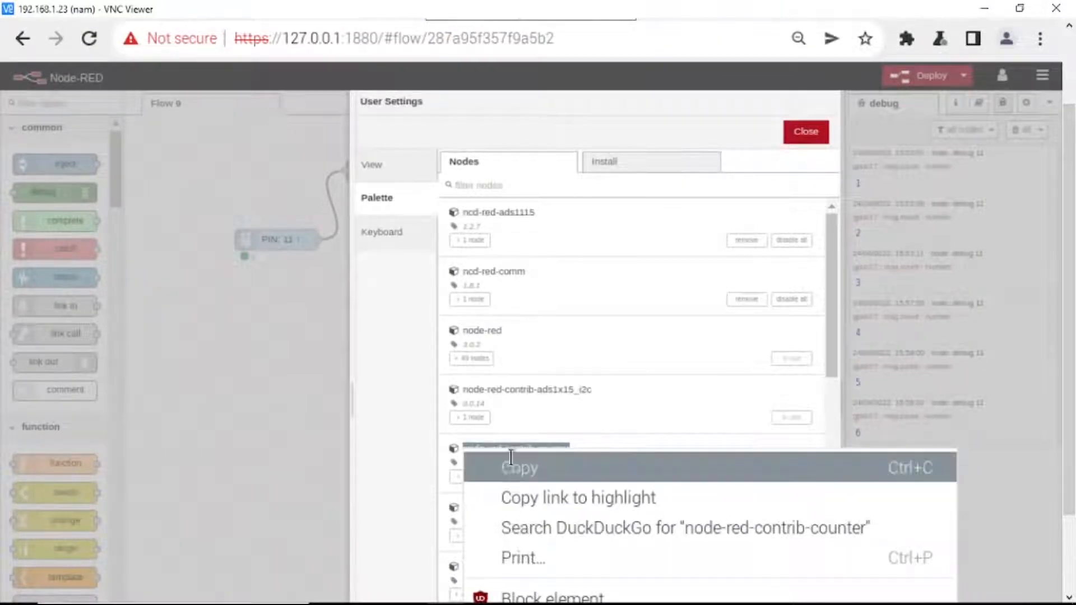
left_click(649, 161)
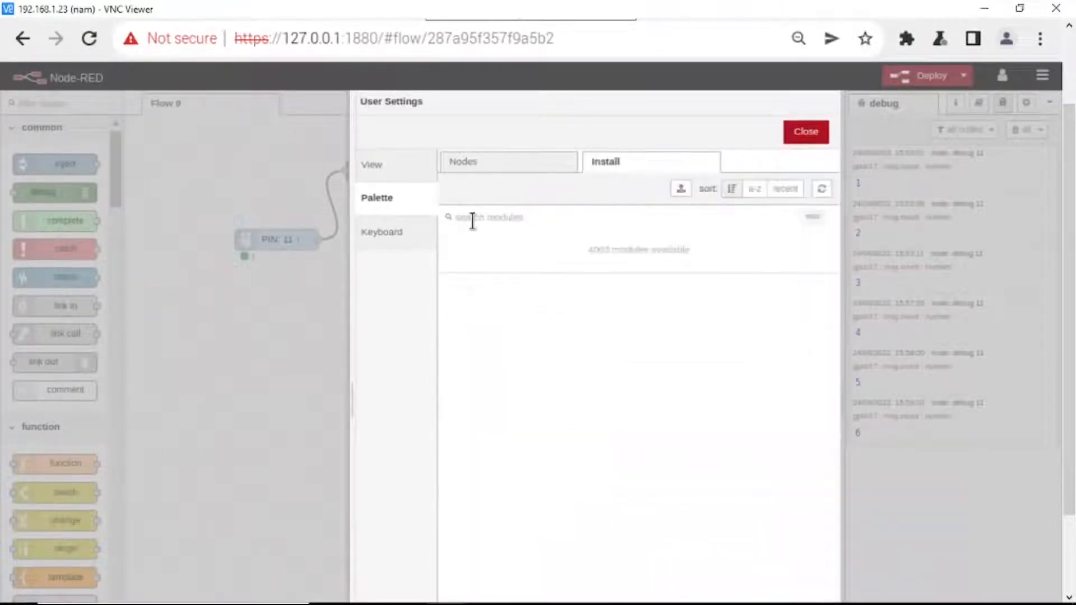
type("node-red-contrib-counter")
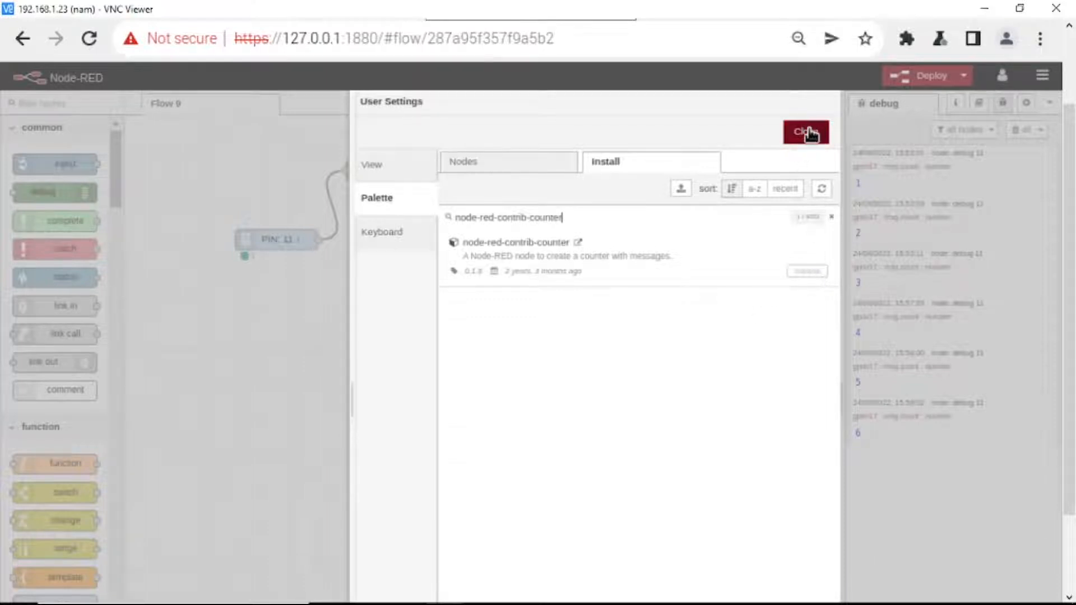
left_click(804, 131)
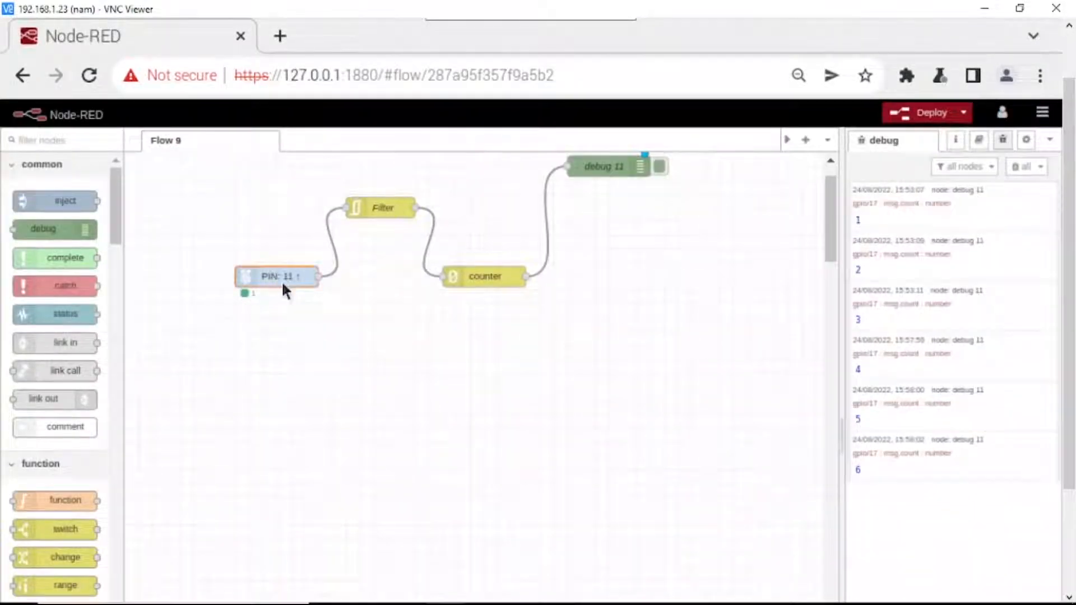
Step: Confirm the rpi-gpio in node reads GPIO17 - pin 11 and keep it unchanged
double_click(276, 276)
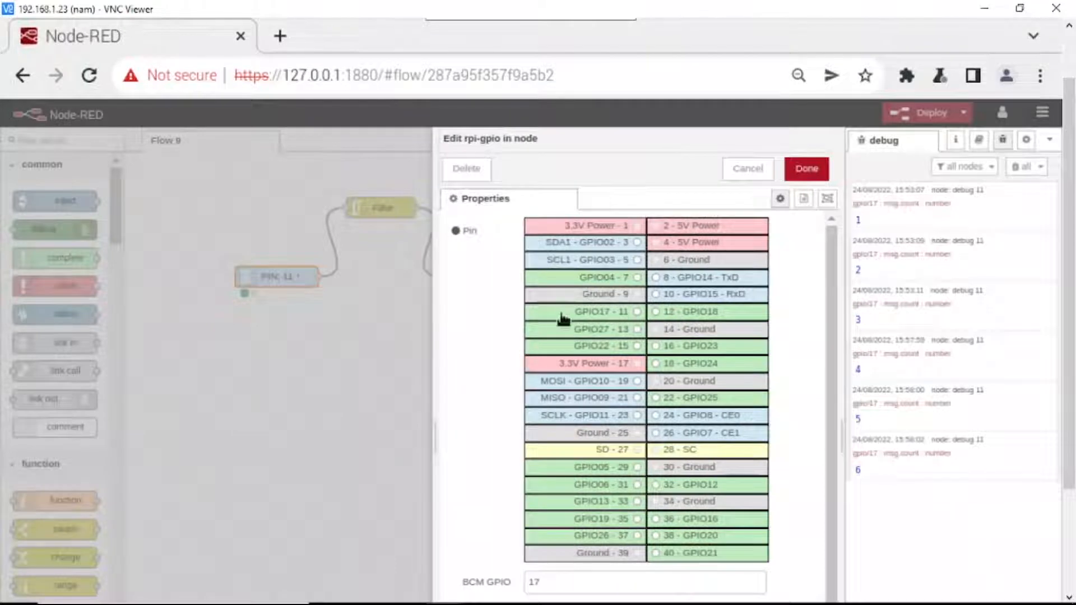
mouse_move(972, 281)
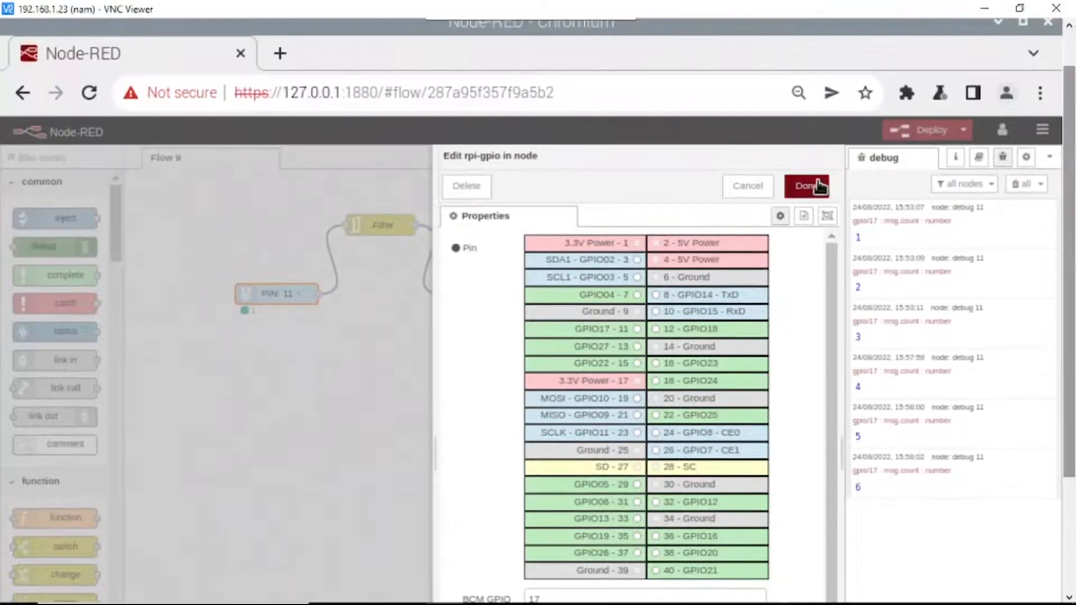
left_click(805, 186)
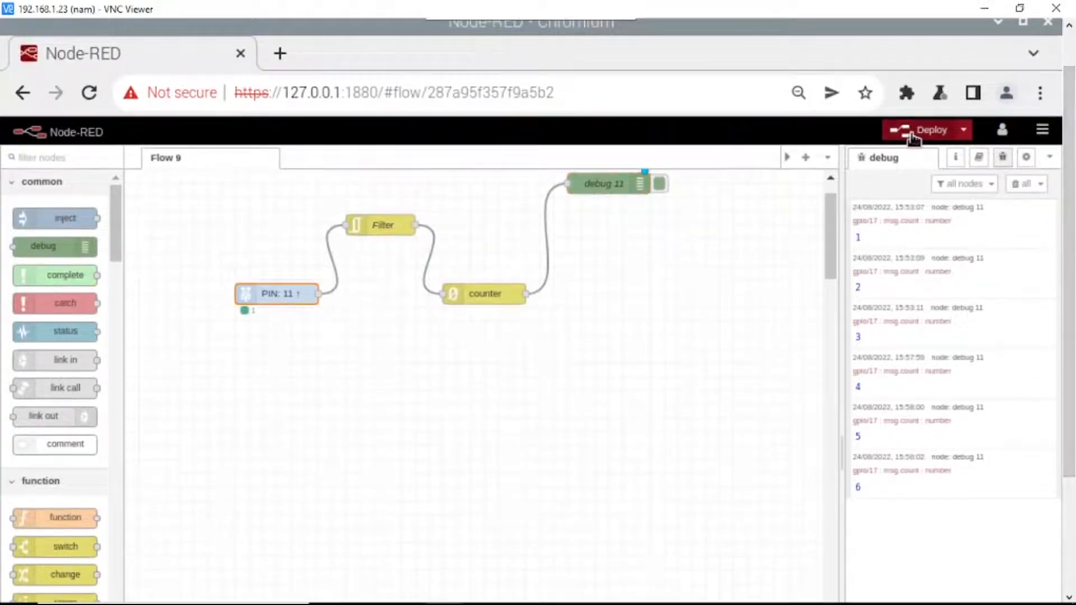
Step: Deploy Flow 9 and clear the earlier count messages from the debug sidebar
left_click(932, 130)
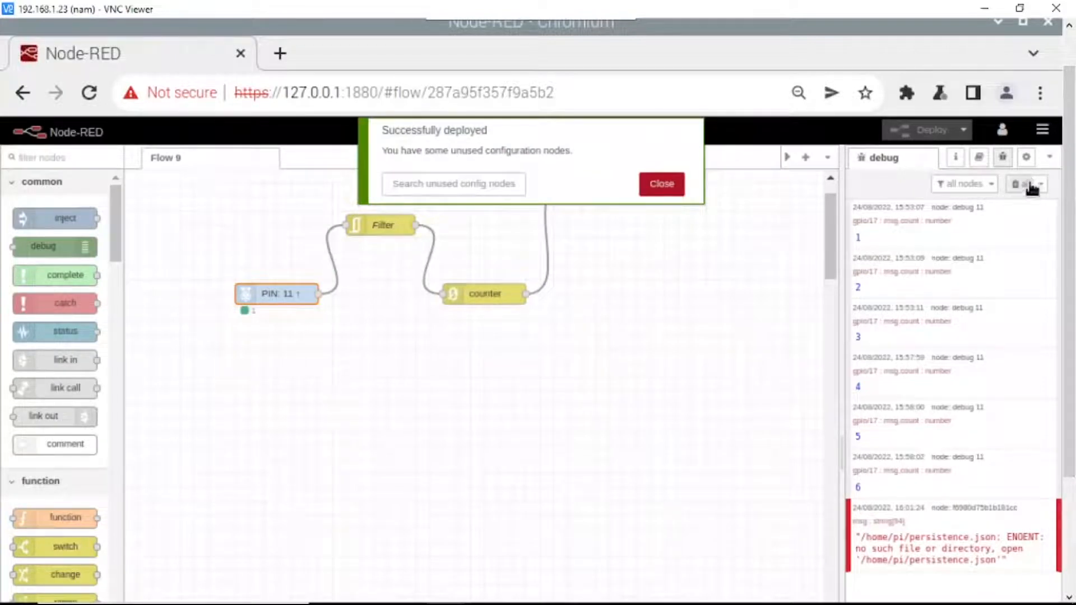
left_click(659, 183)
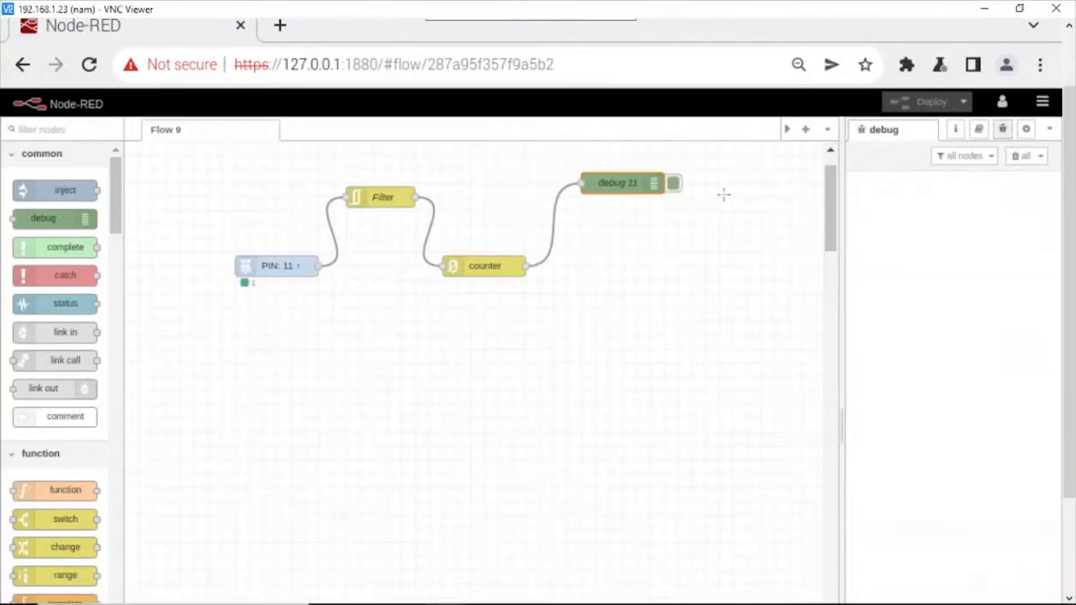